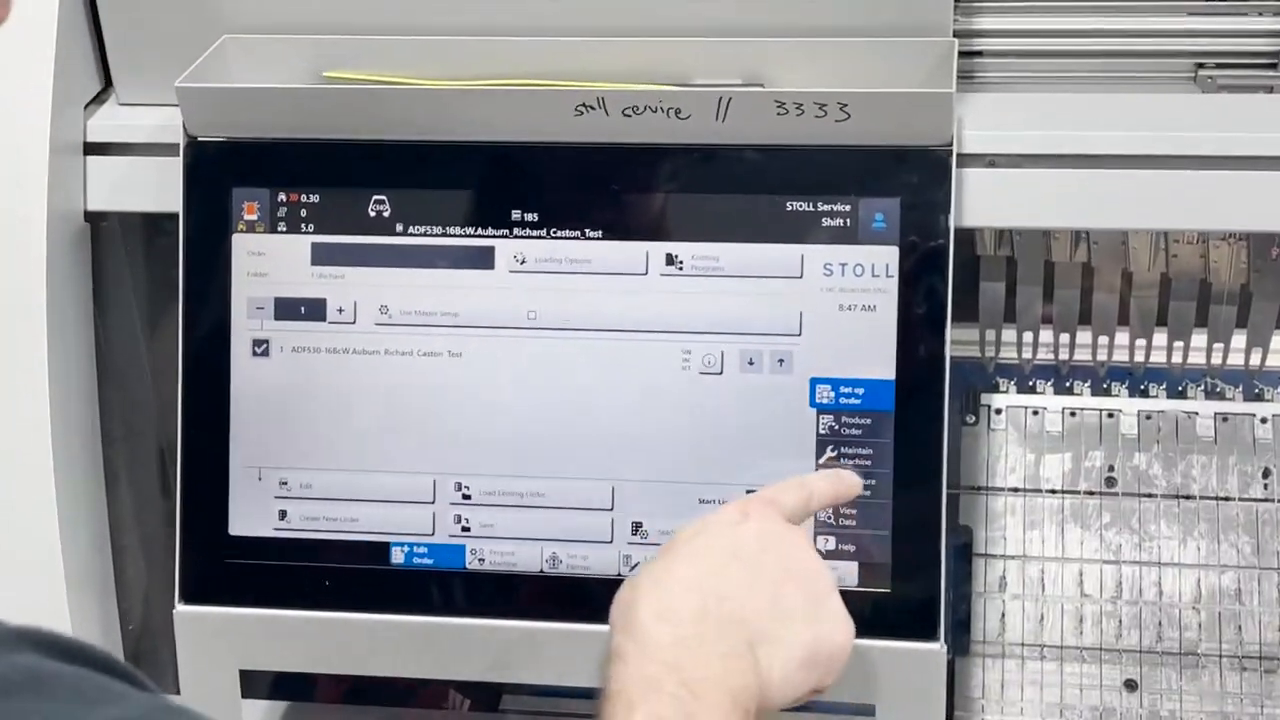
Open the Presser Feet test from Maintain Machine > Service, showing rear and front foot controls.
{"action": "left_click", "coordinate": [852, 460]}
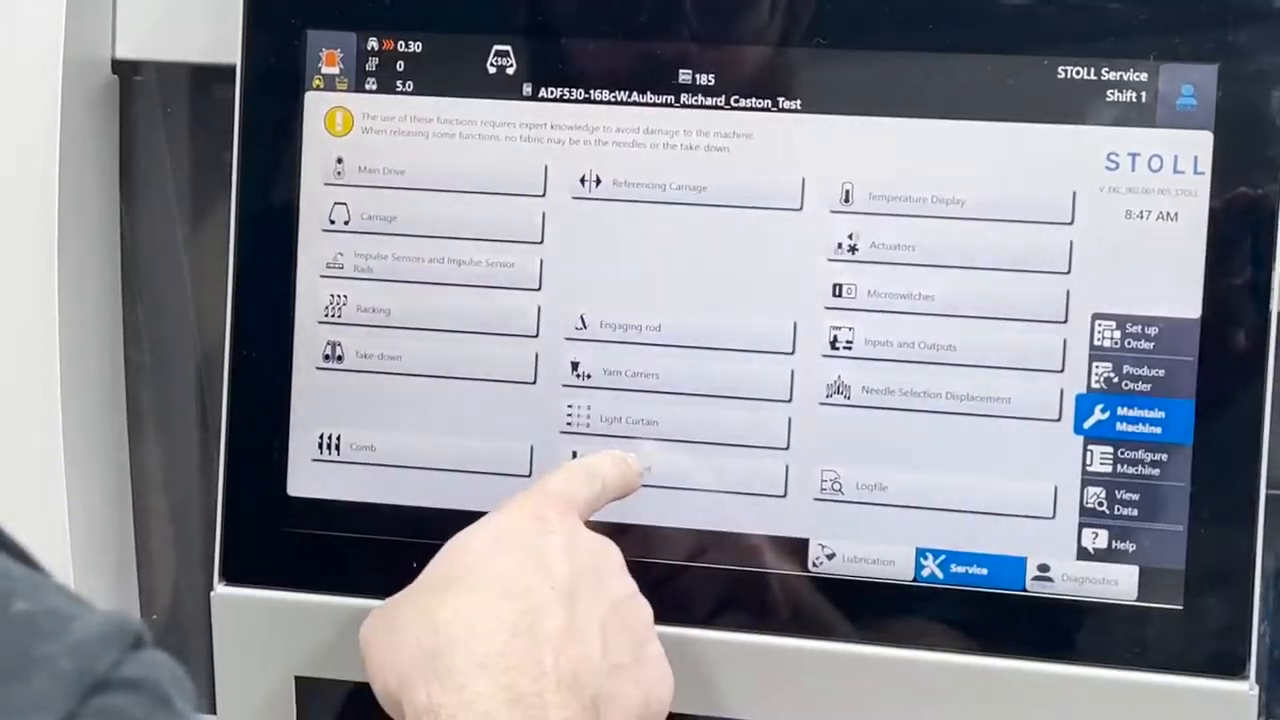
{"action": "left_click", "coordinate": [650, 464]}
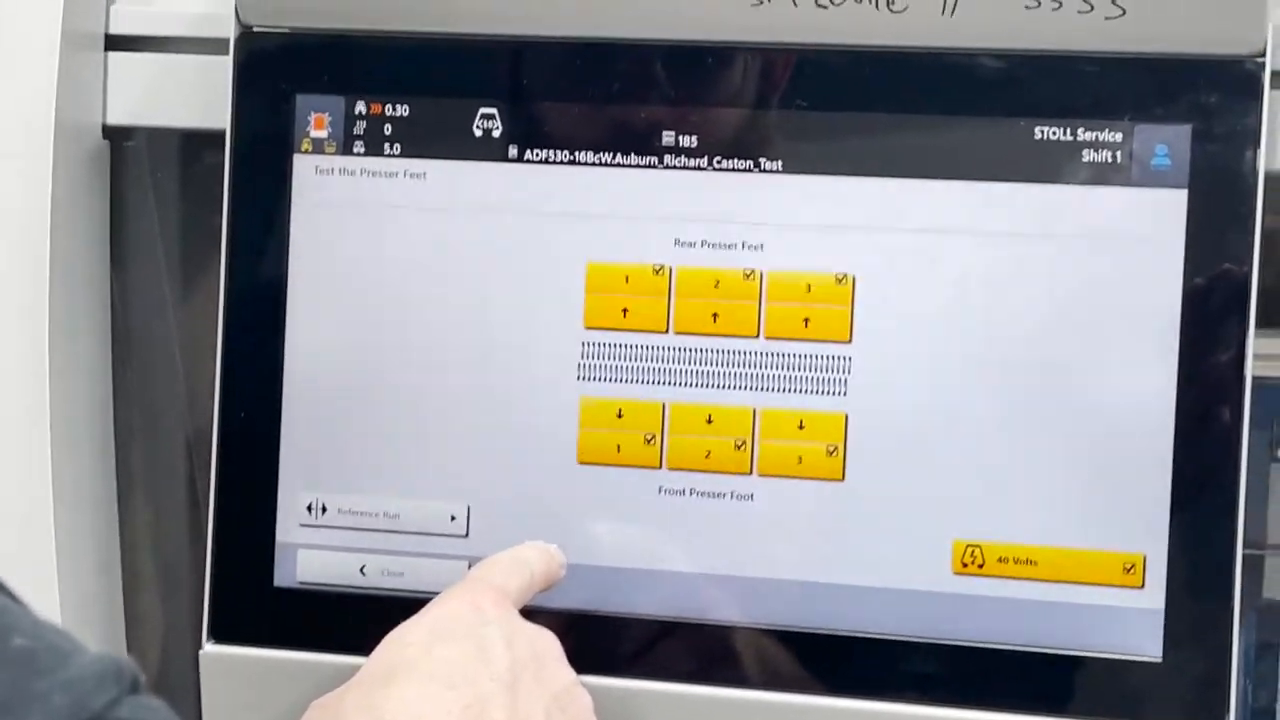